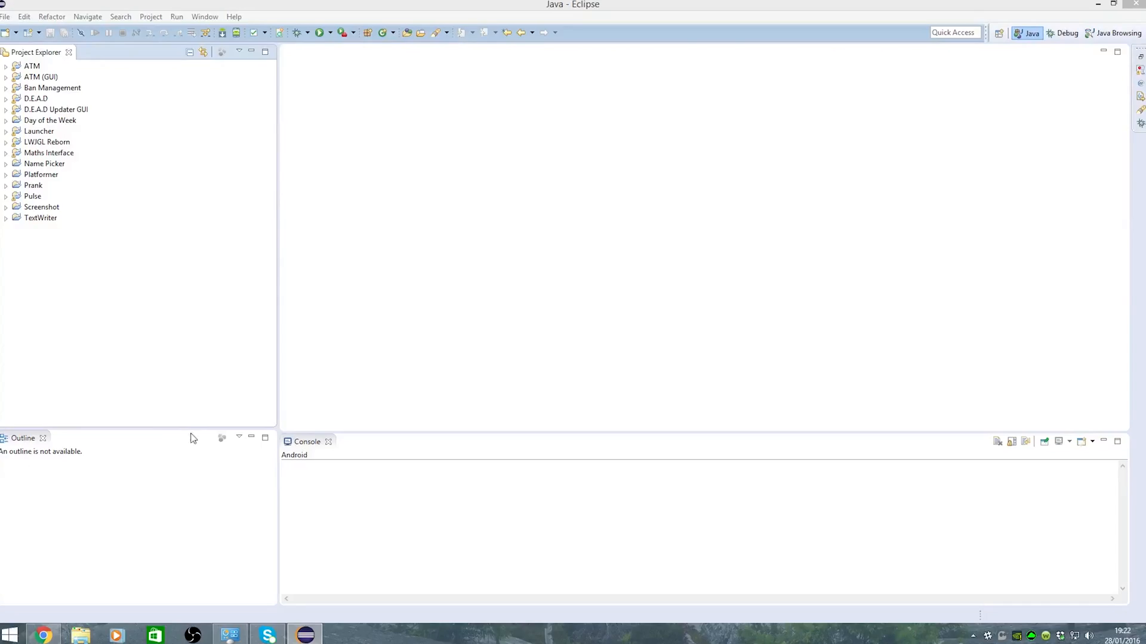
mouse_move(164, 243)
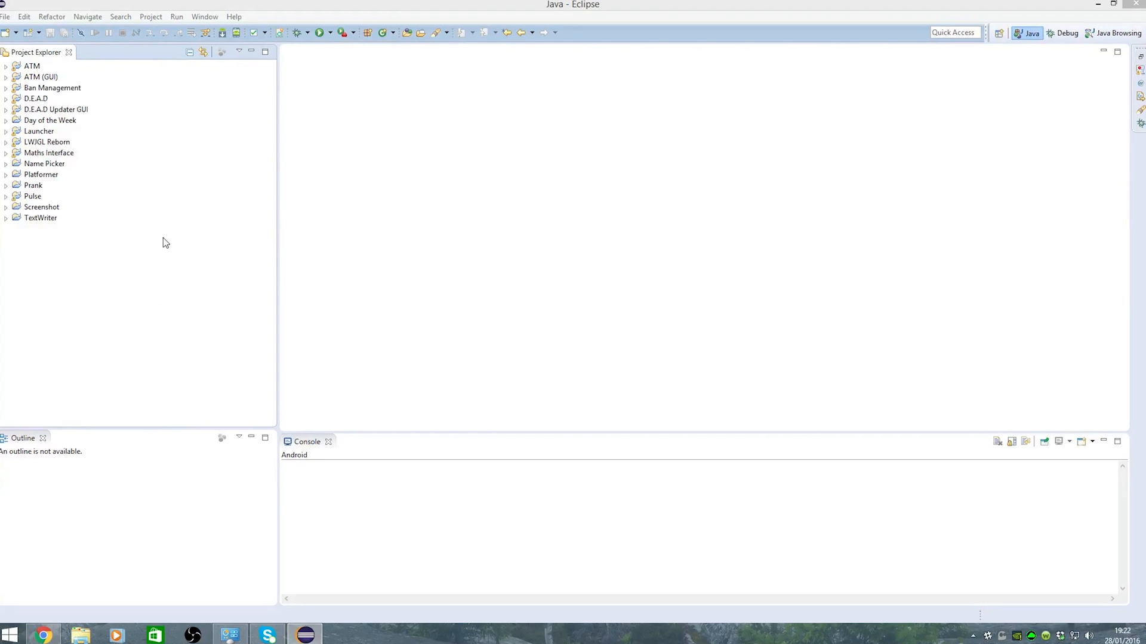
mouse_move(160, 247)
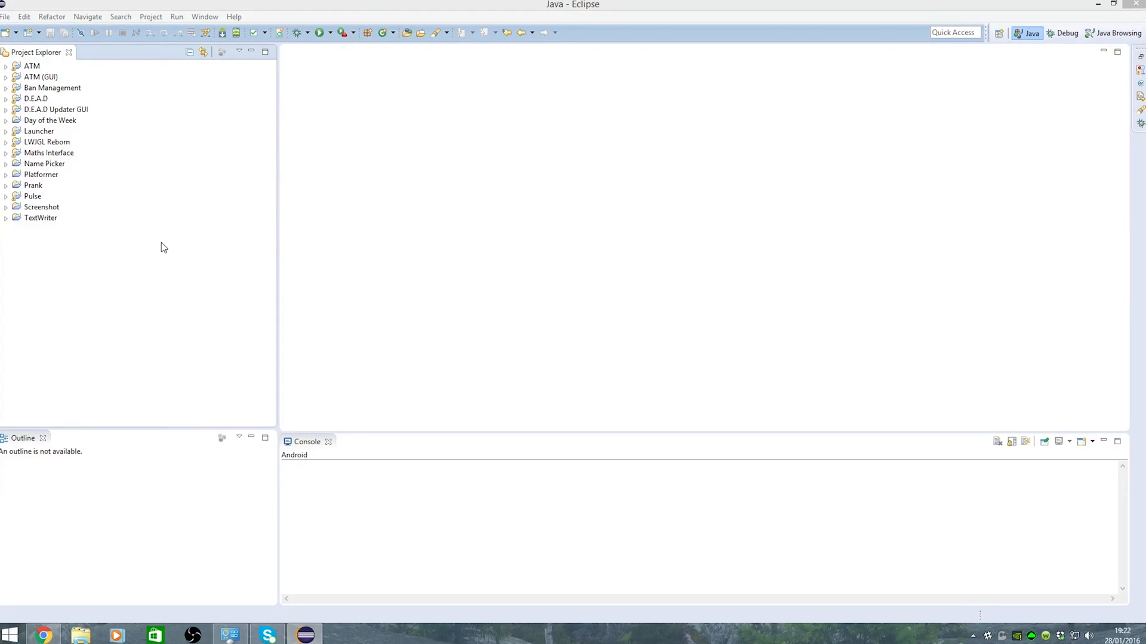
Create the Java project BasicsLang and name a package xyz.bas under src.
click(56, 110)
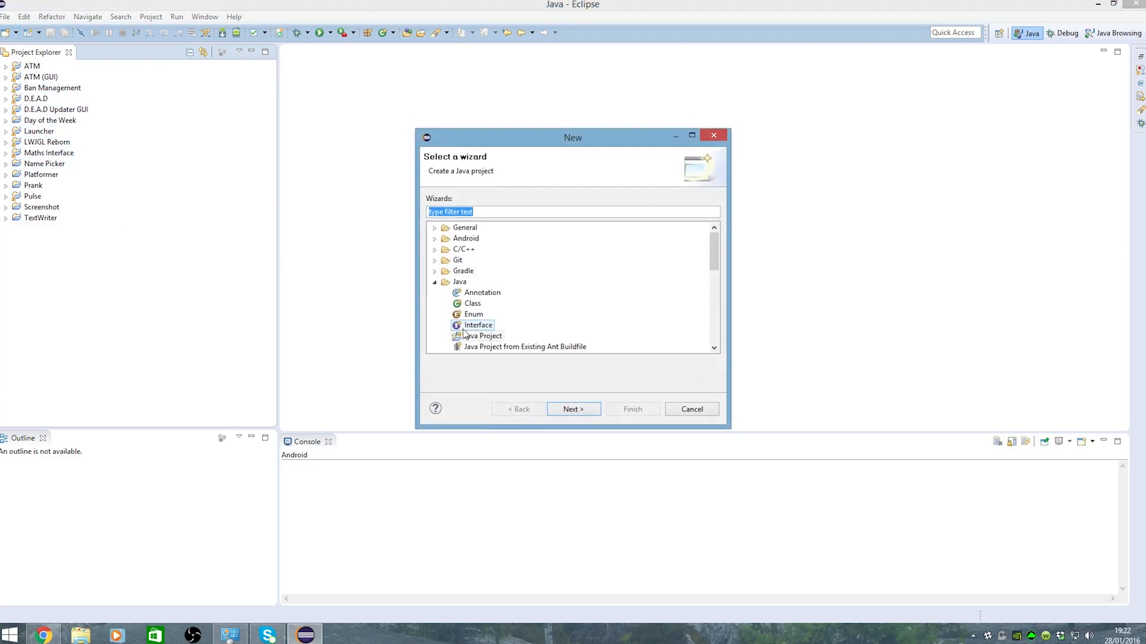
click(573, 408)
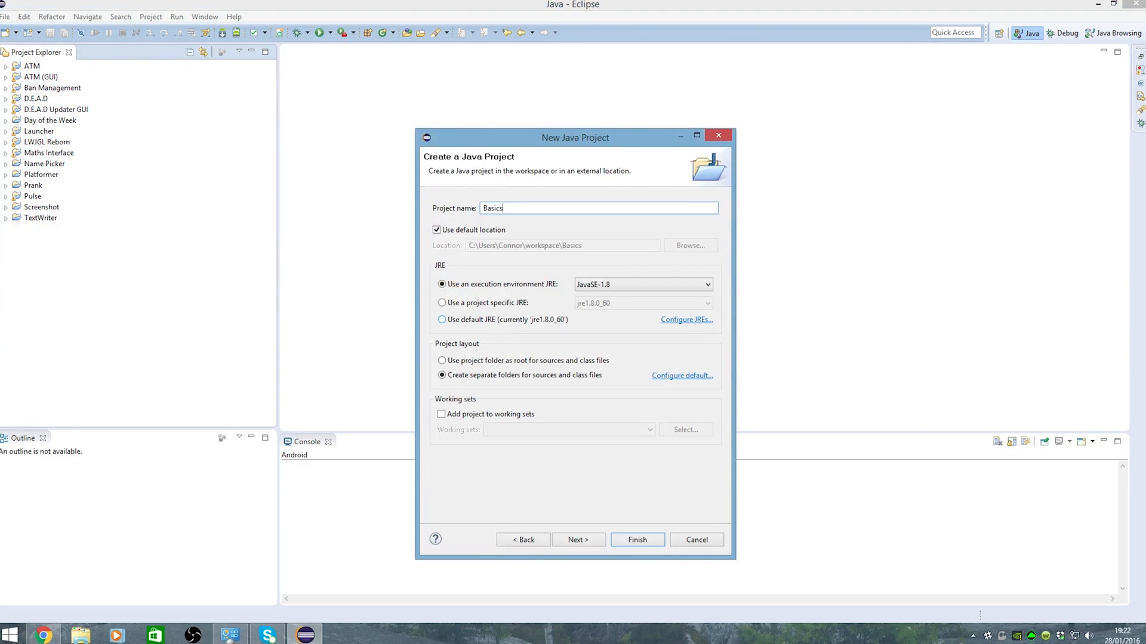
click(635, 539)
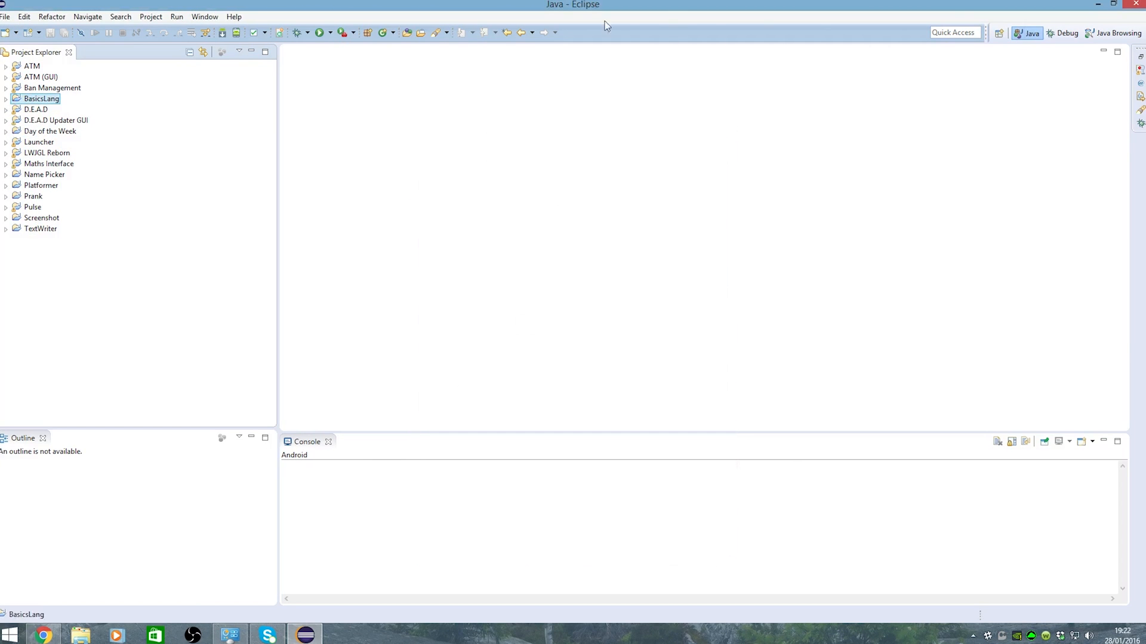
text(xyz.bas)
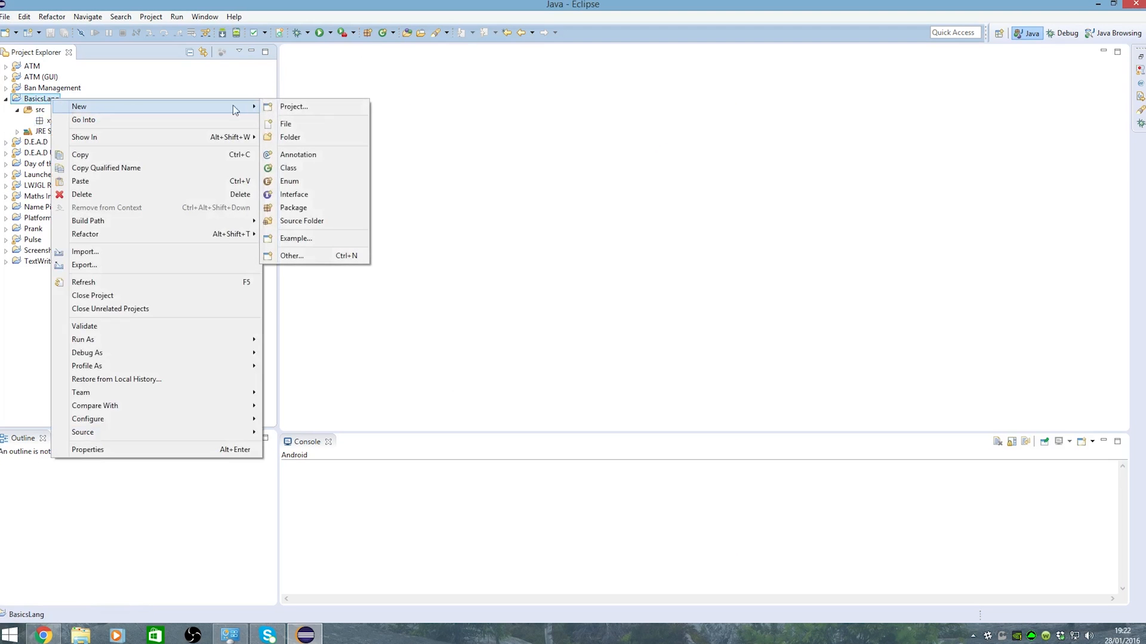
Add an examples folder to BasicsLang and save grammar.txt inside it.
click(290, 137)
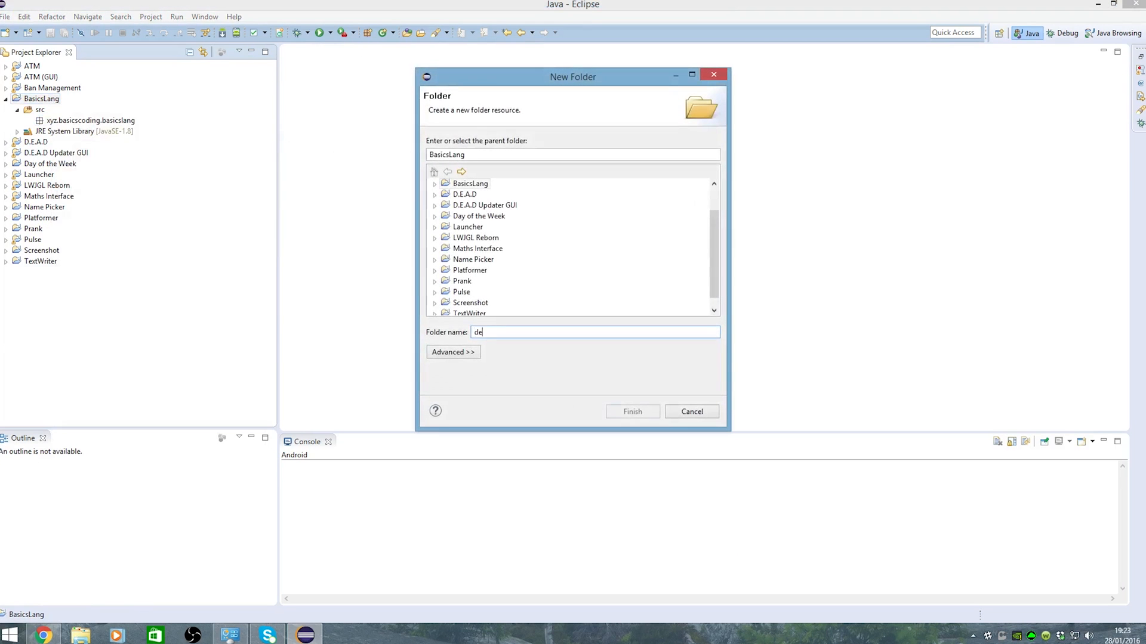
click(631, 411)
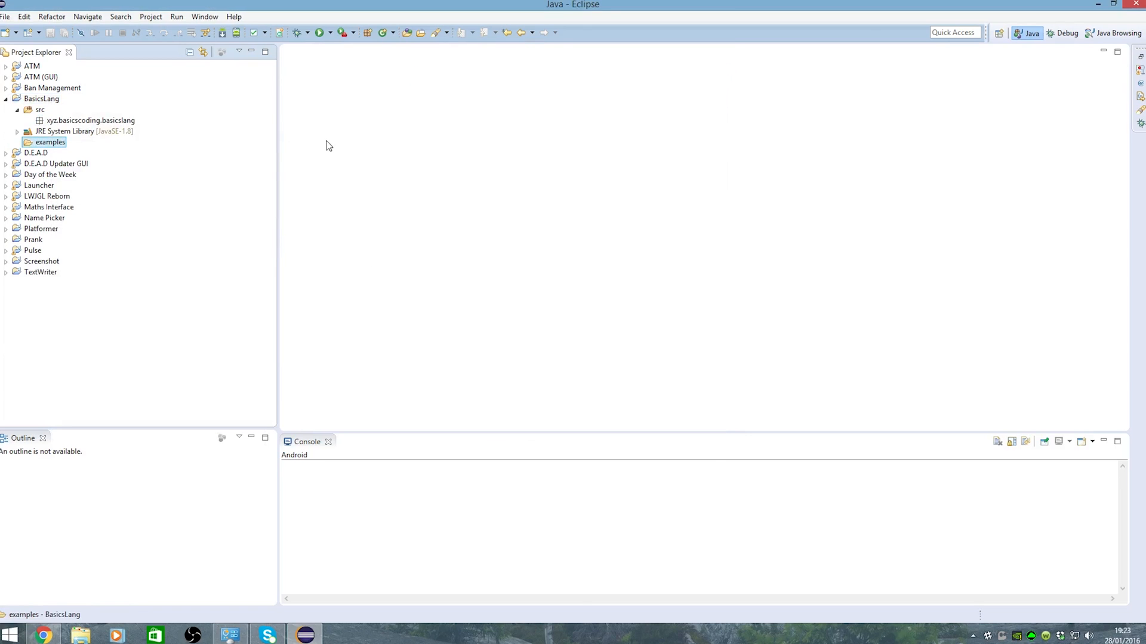
right_click(50, 142)
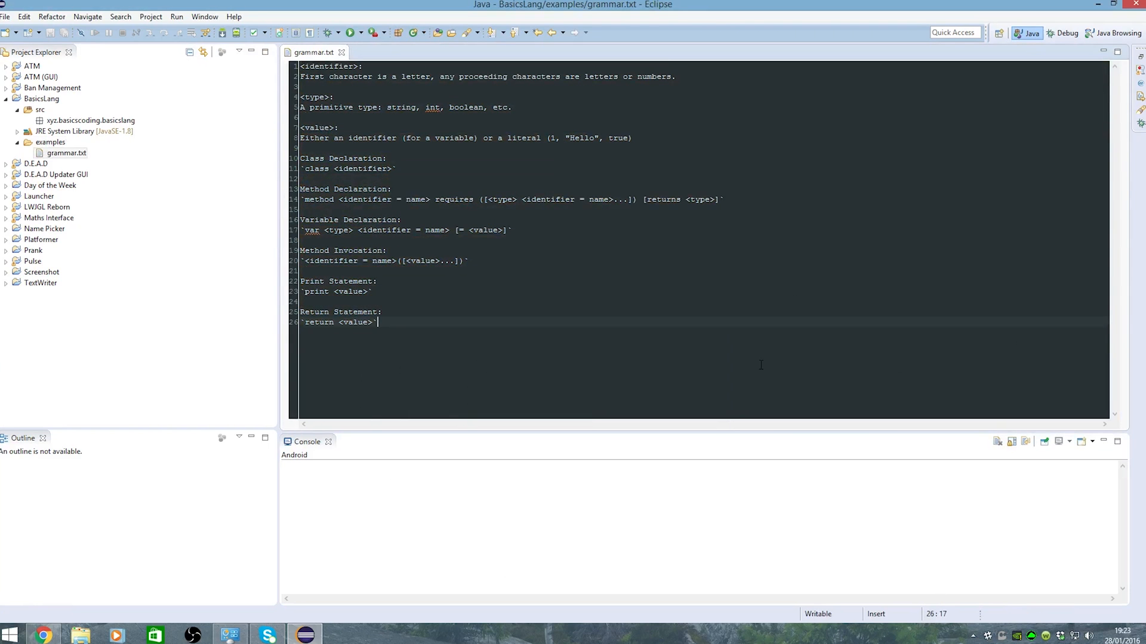
key(ctrl+a)
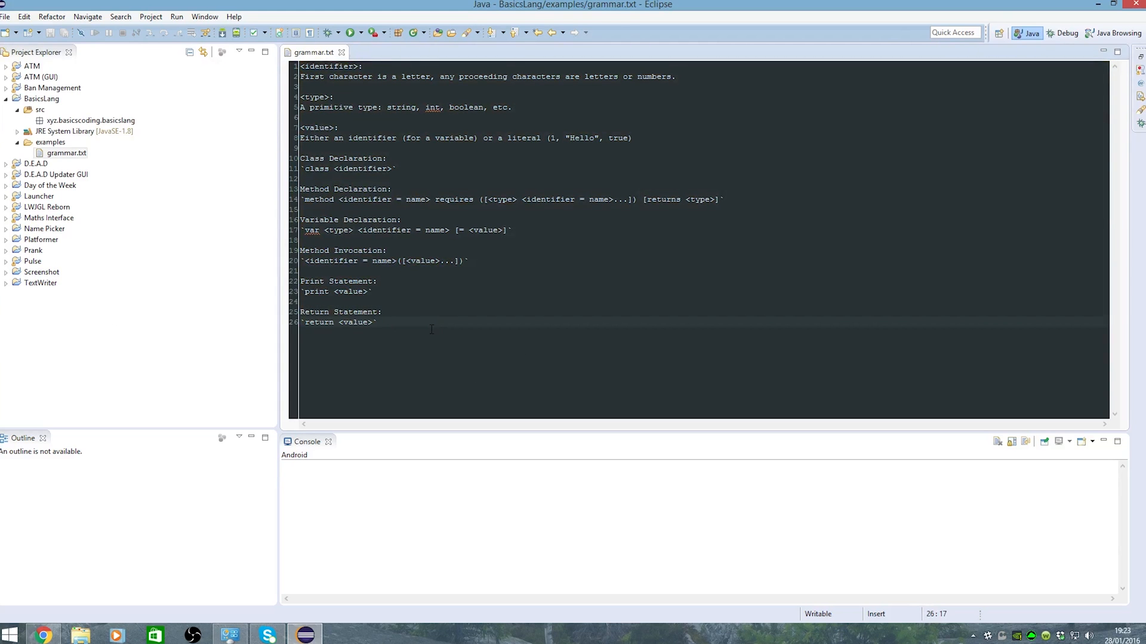
right_click(50, 142)
text(H)
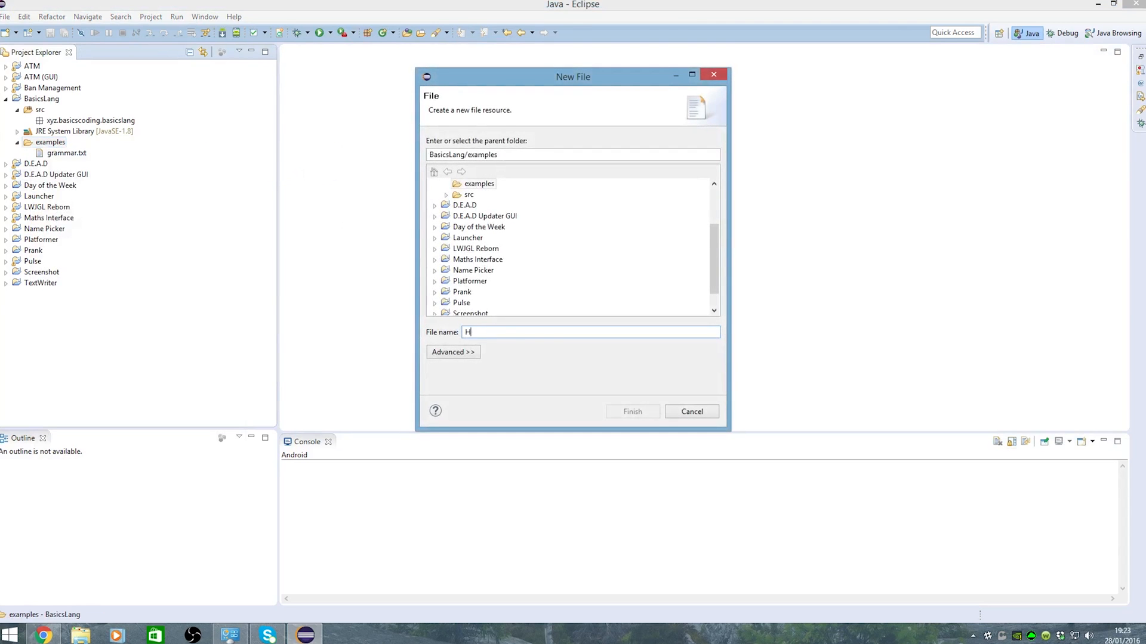
Create HelloWorld.bc and write class HelloWorld with a main method printing "Hello".
text(elloWorld.bc)
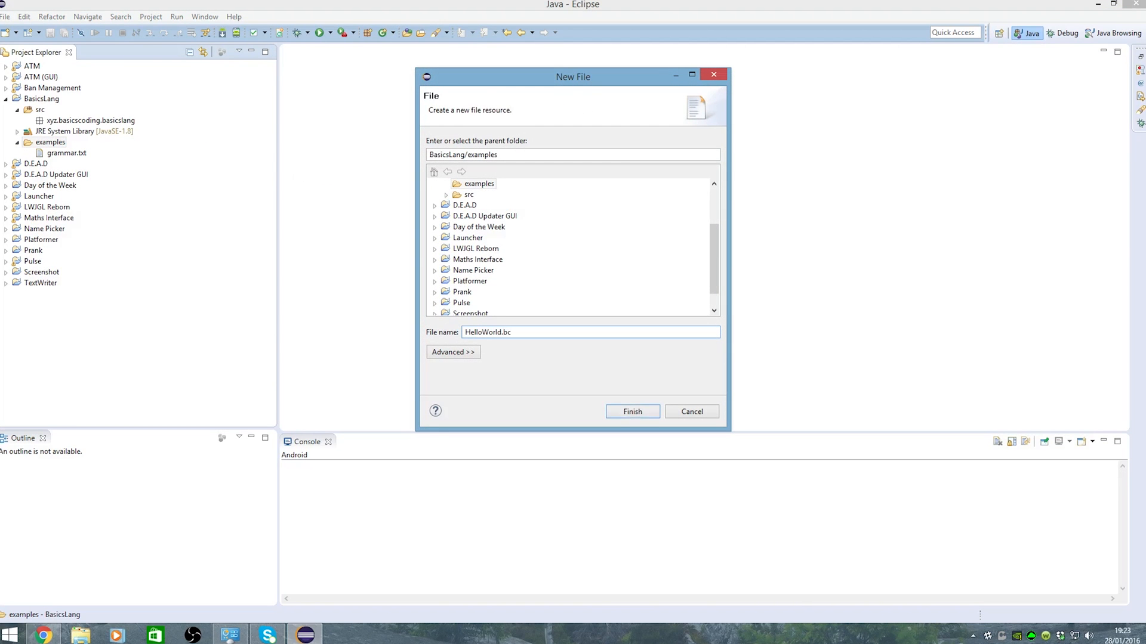
click(631, 411)
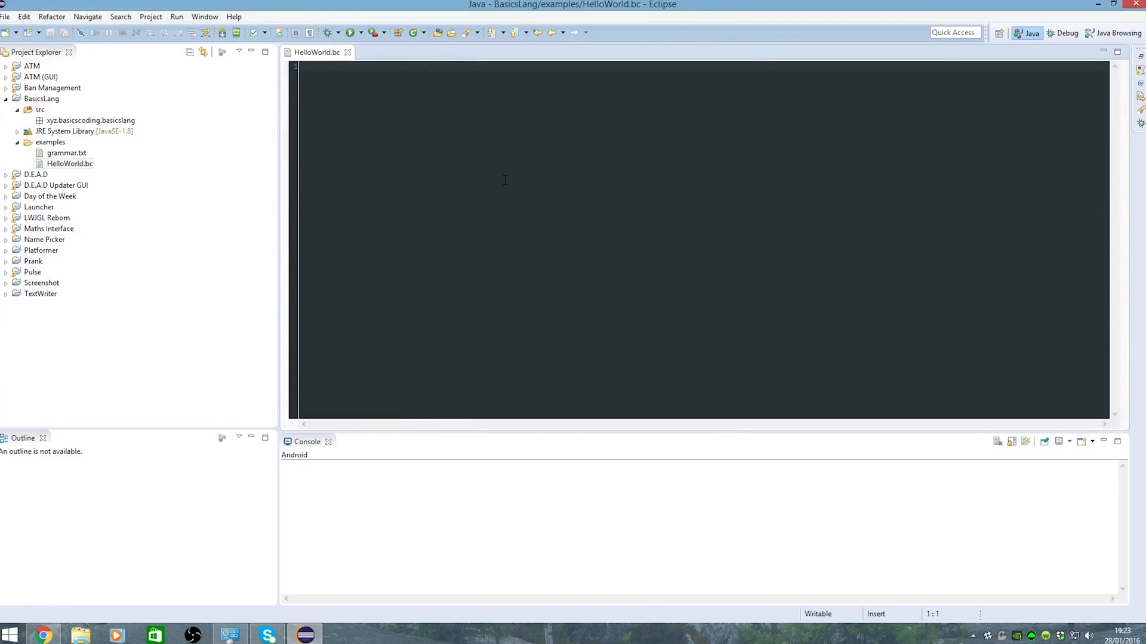
text(class b)
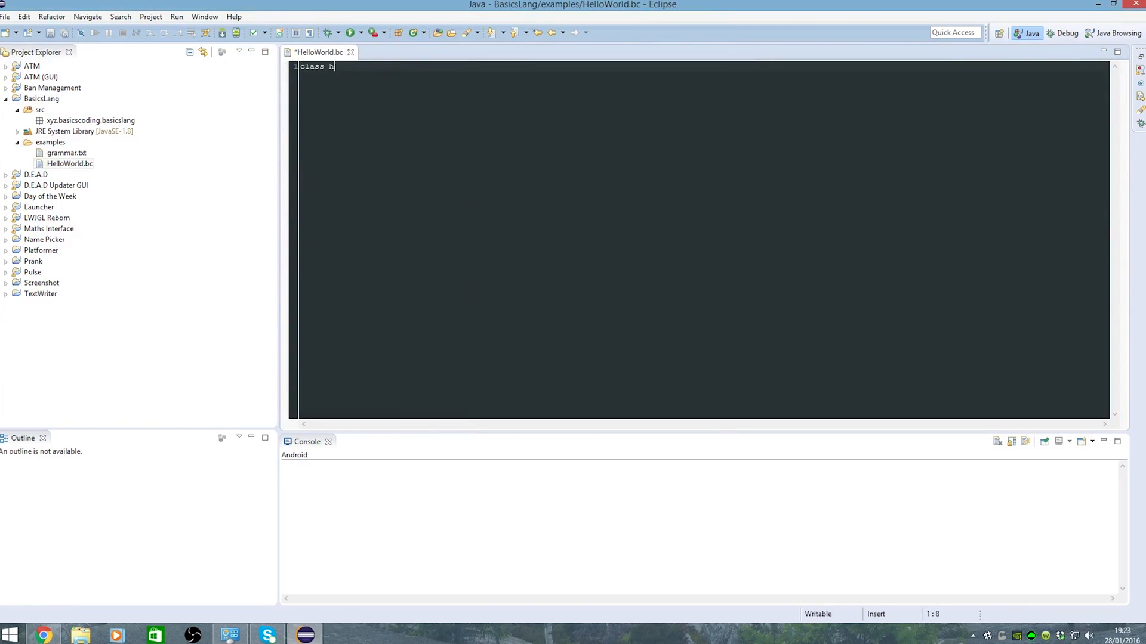
text(elloWorld)
text(ma)
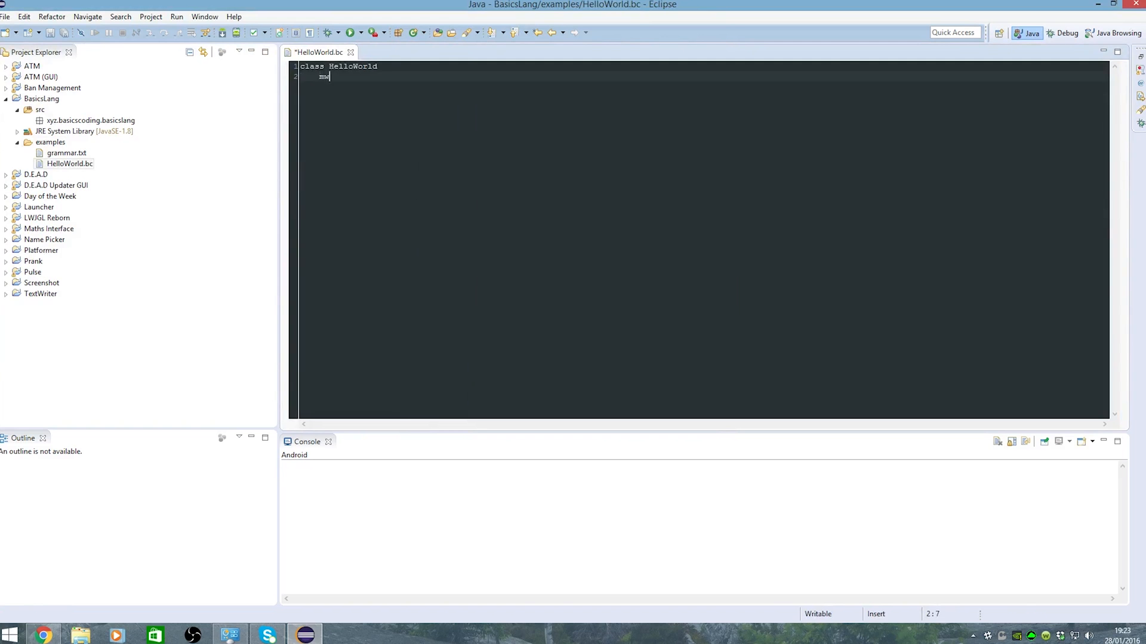
text(ethod main)
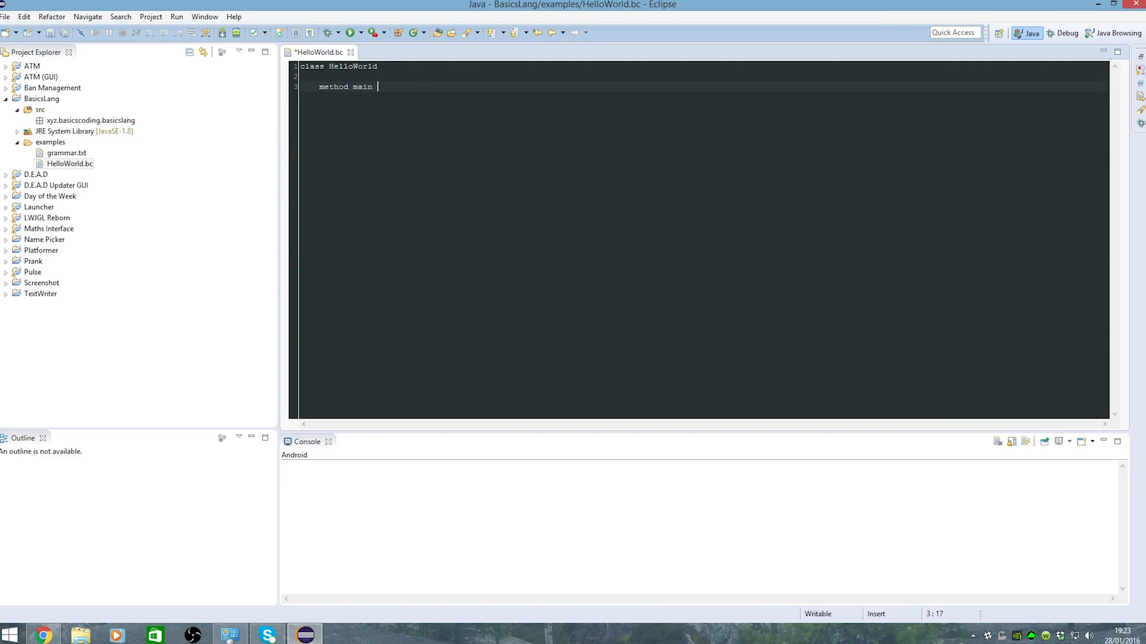
text(requires (0)
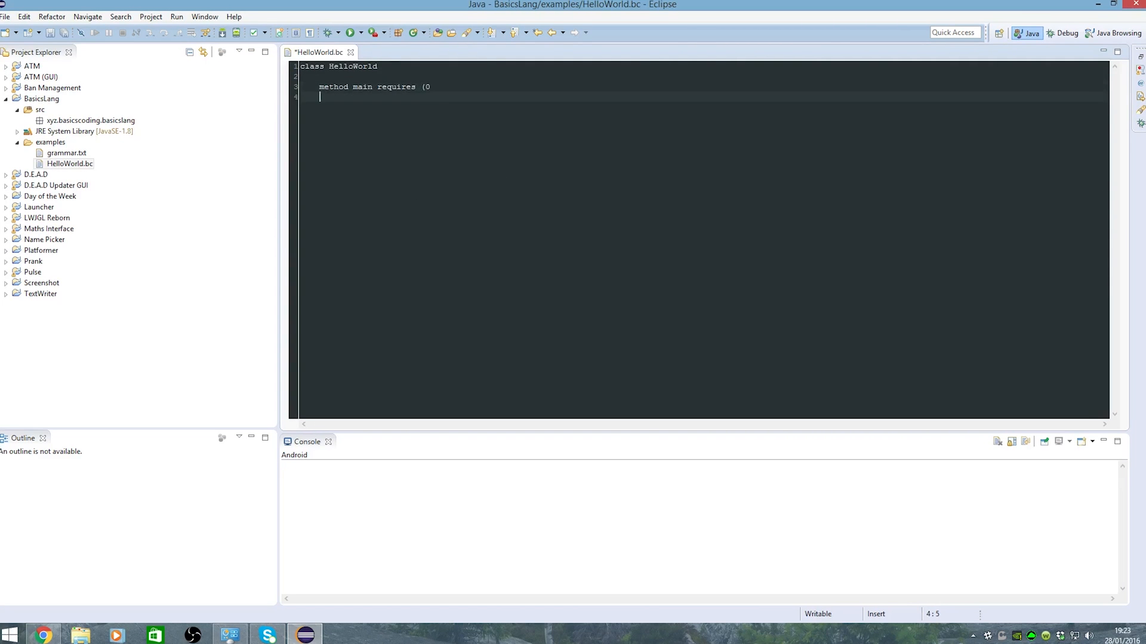
text(print ")
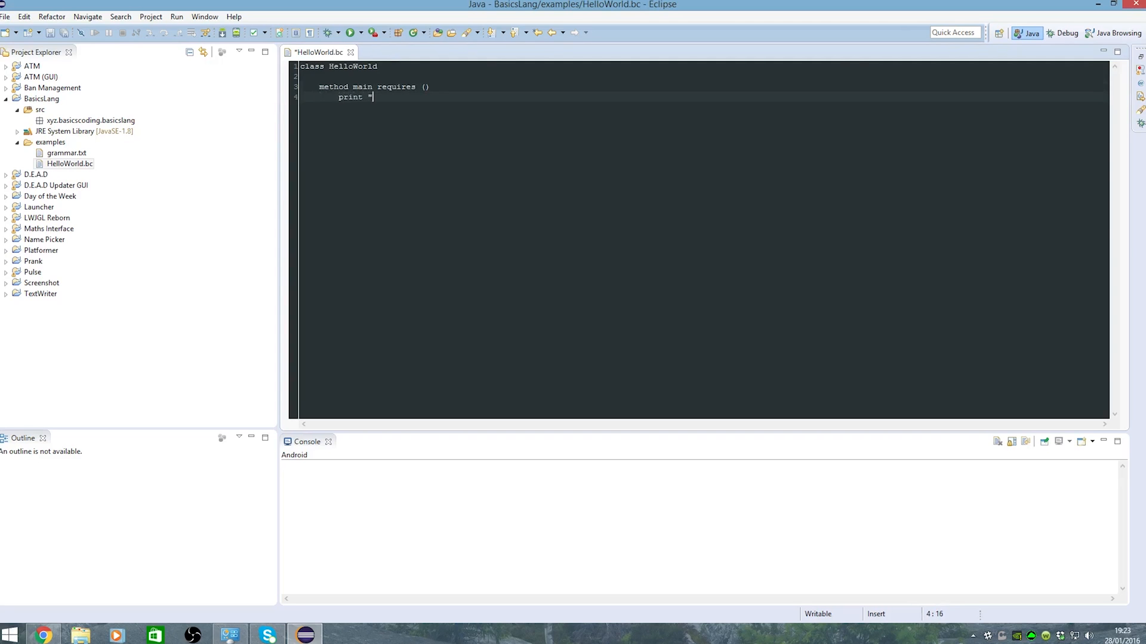
text(Hello")
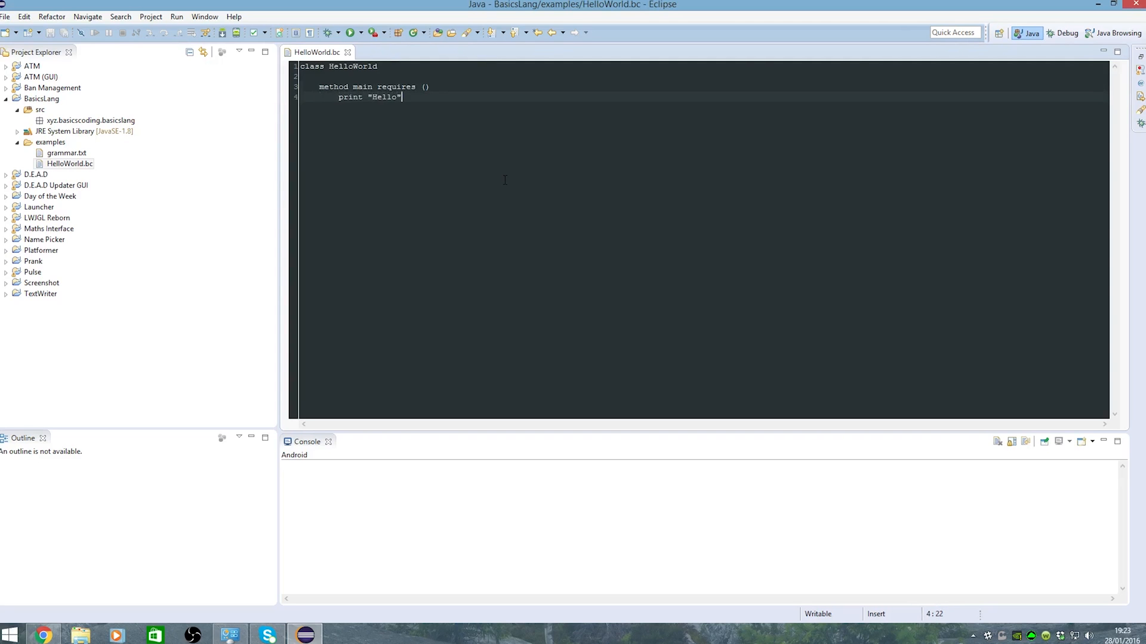
Create a new file Variables.bc in the examples folder.
right_click(50, 142)
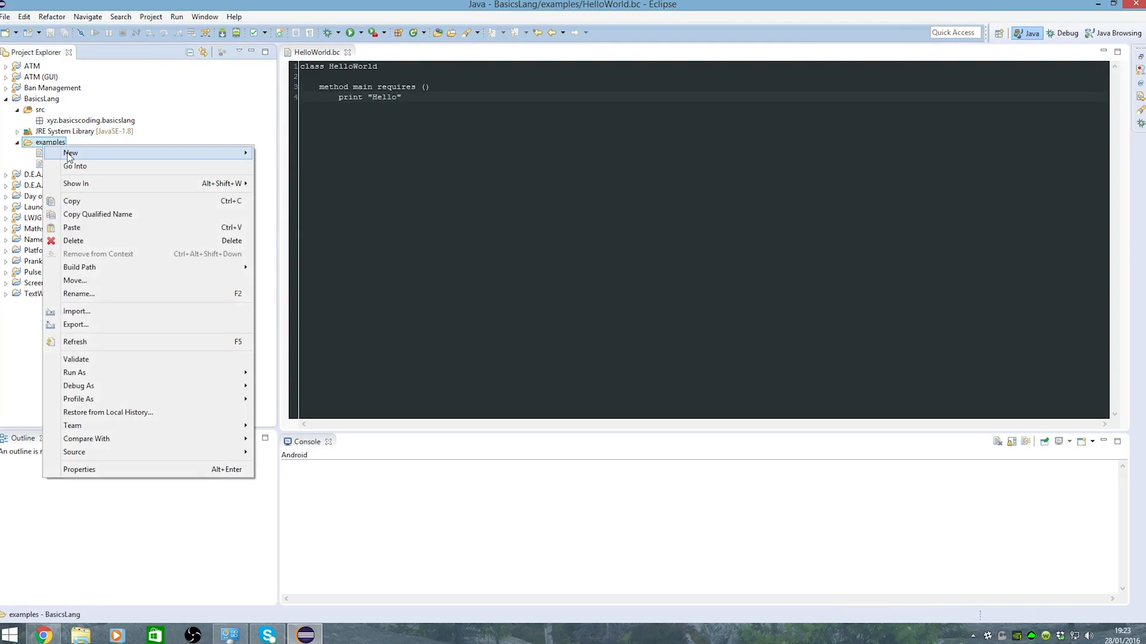
click(71, 153)
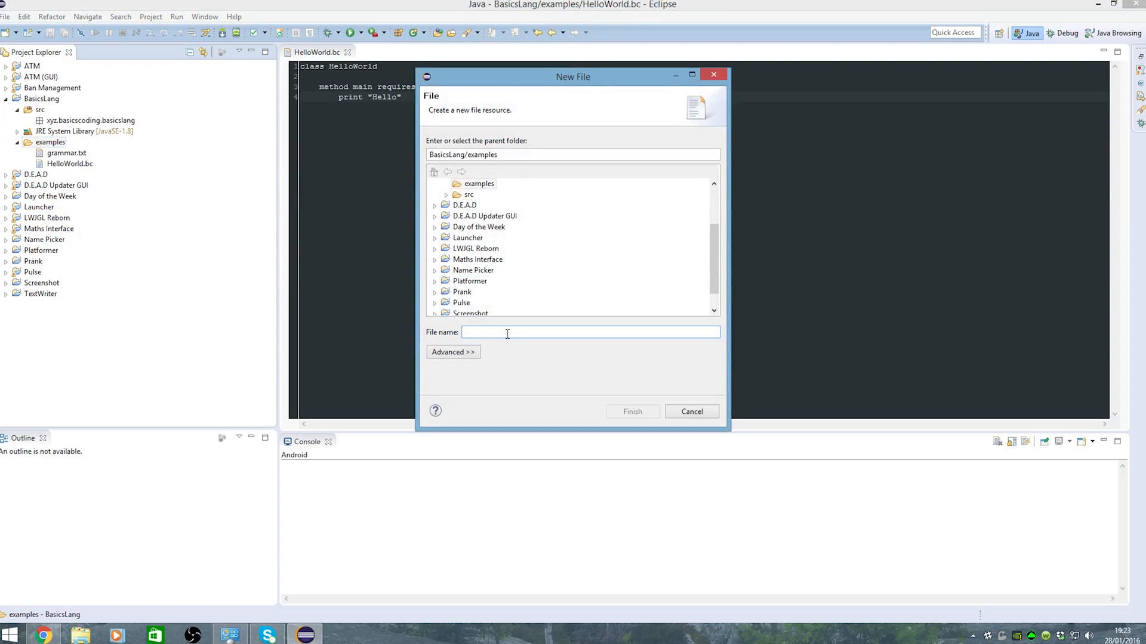
text(Variables.)
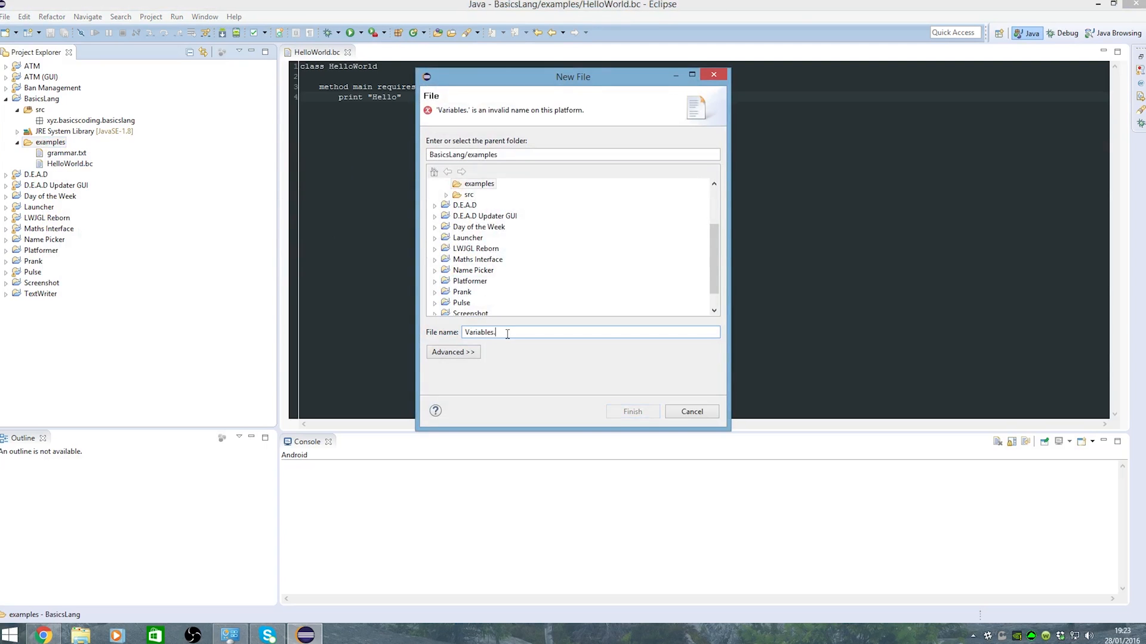
click(631, 411)
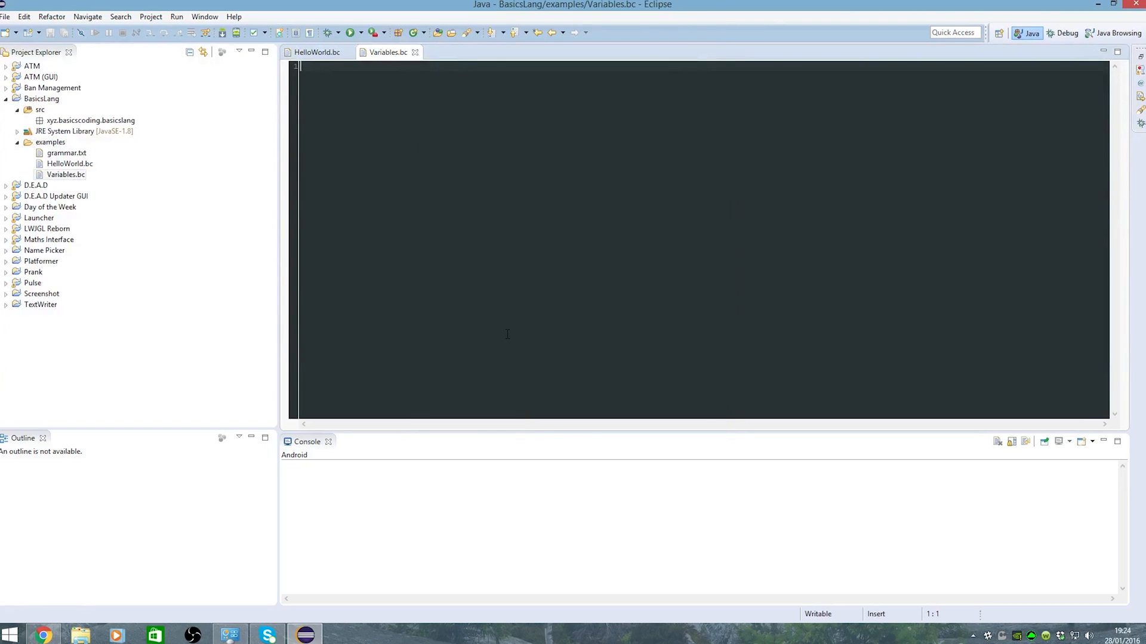
Write class Variables with a main method and printString(string str) printing str.
text(class Variables)
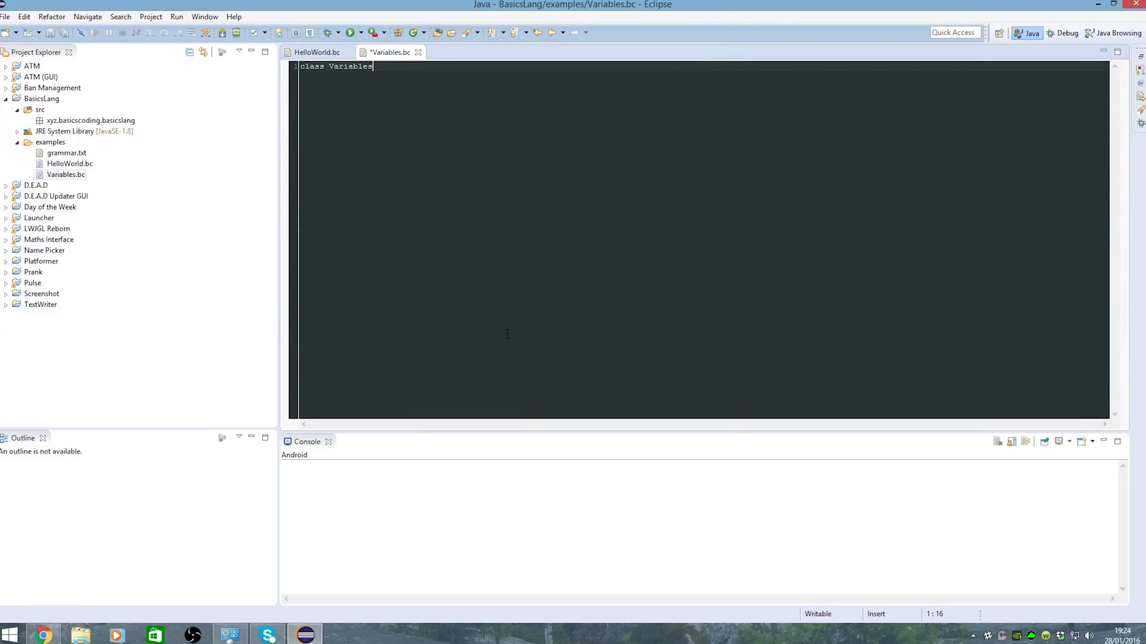
text(method)
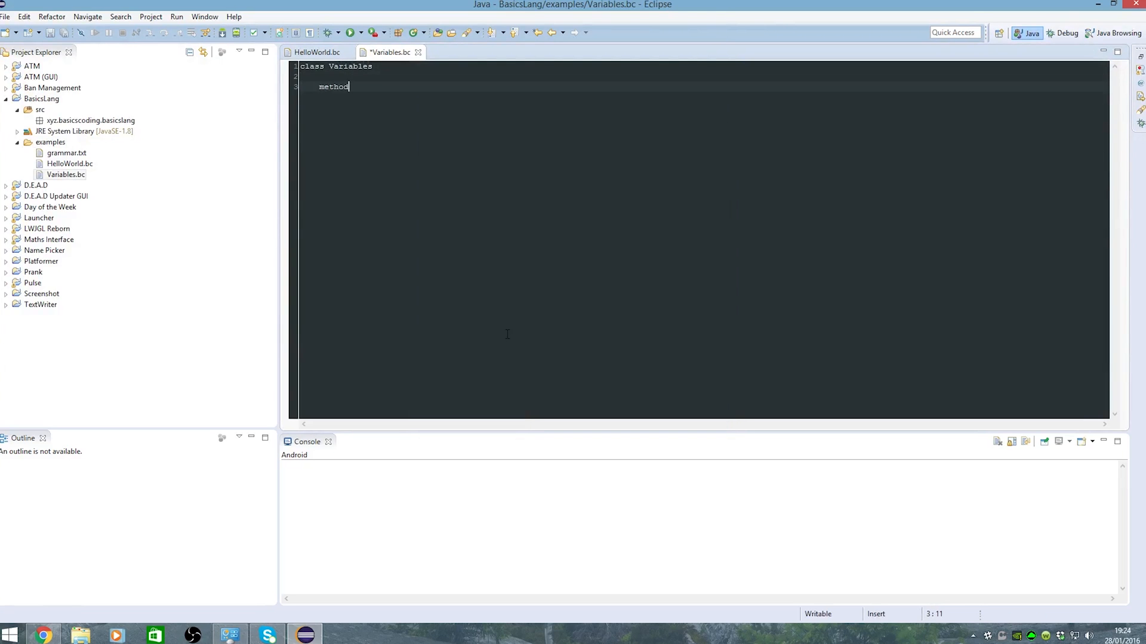
text(main requires)
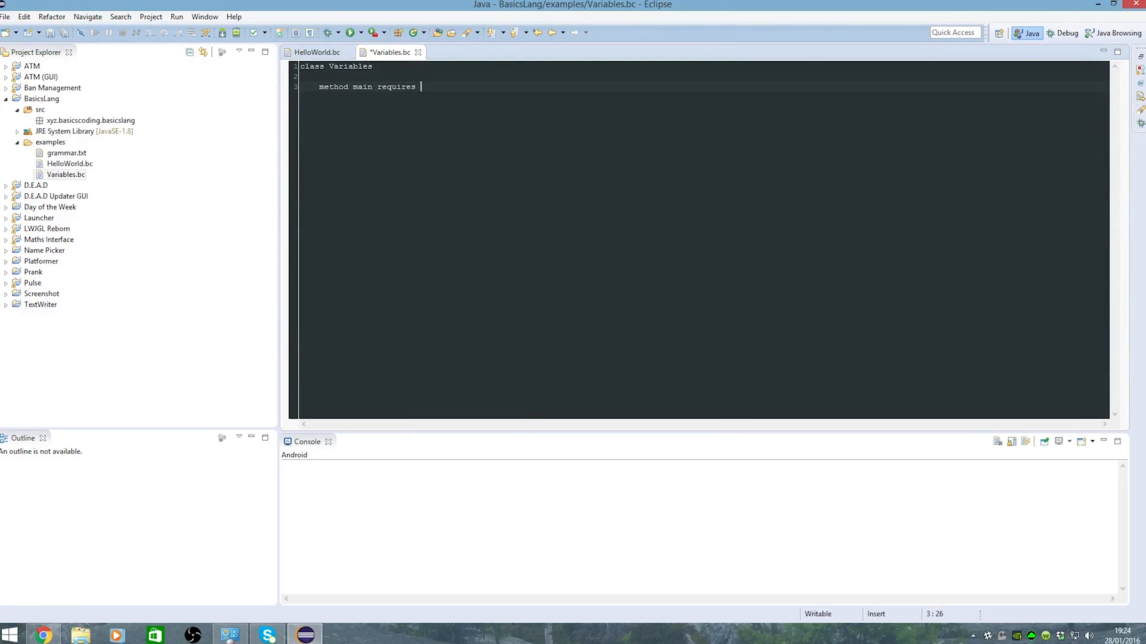
text(())
text(string str)
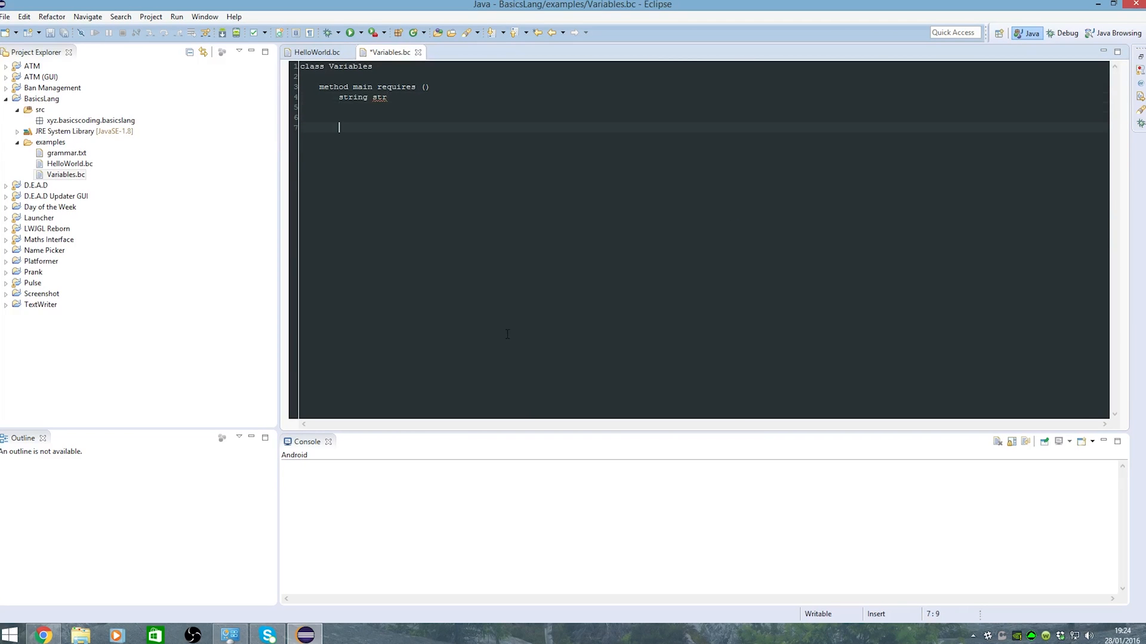
text(metyho)
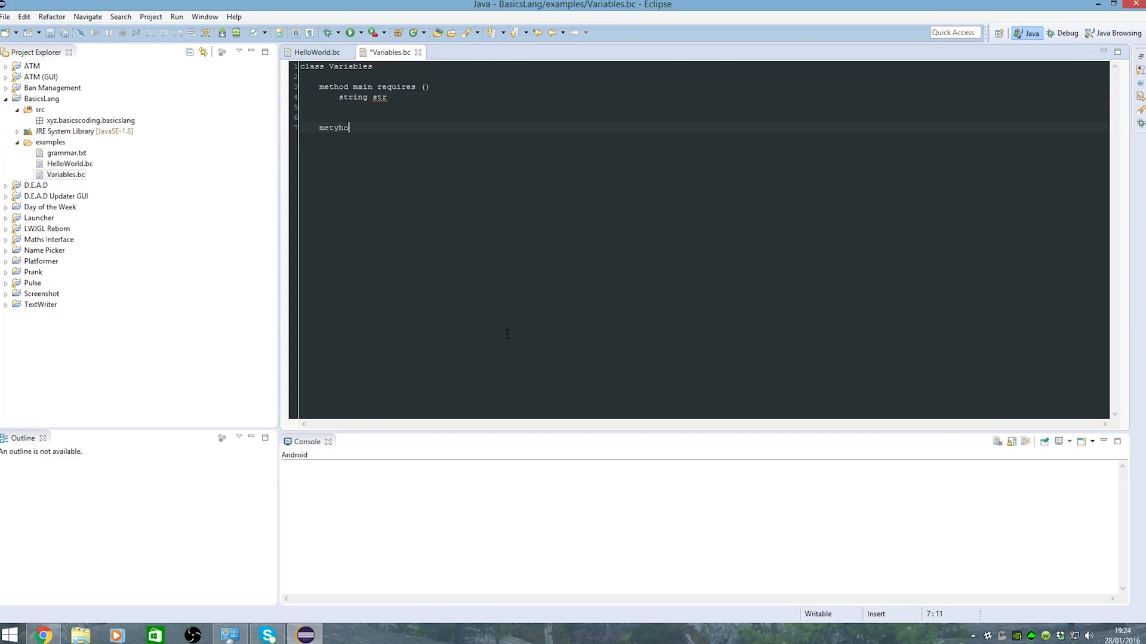
text(method printStri)
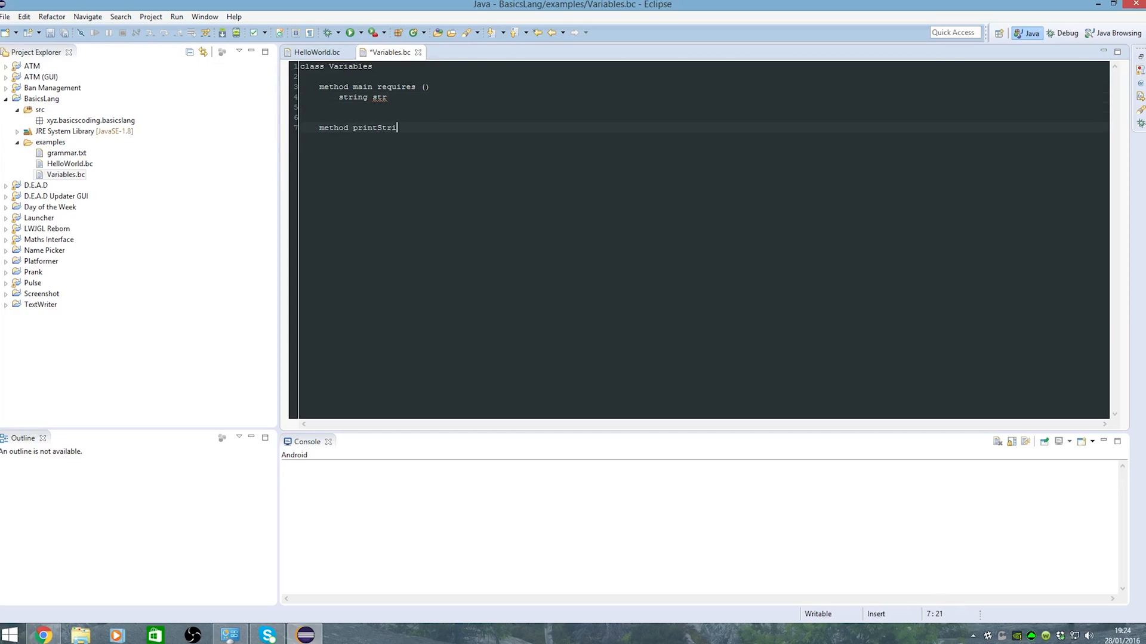
text(ng requires (a)
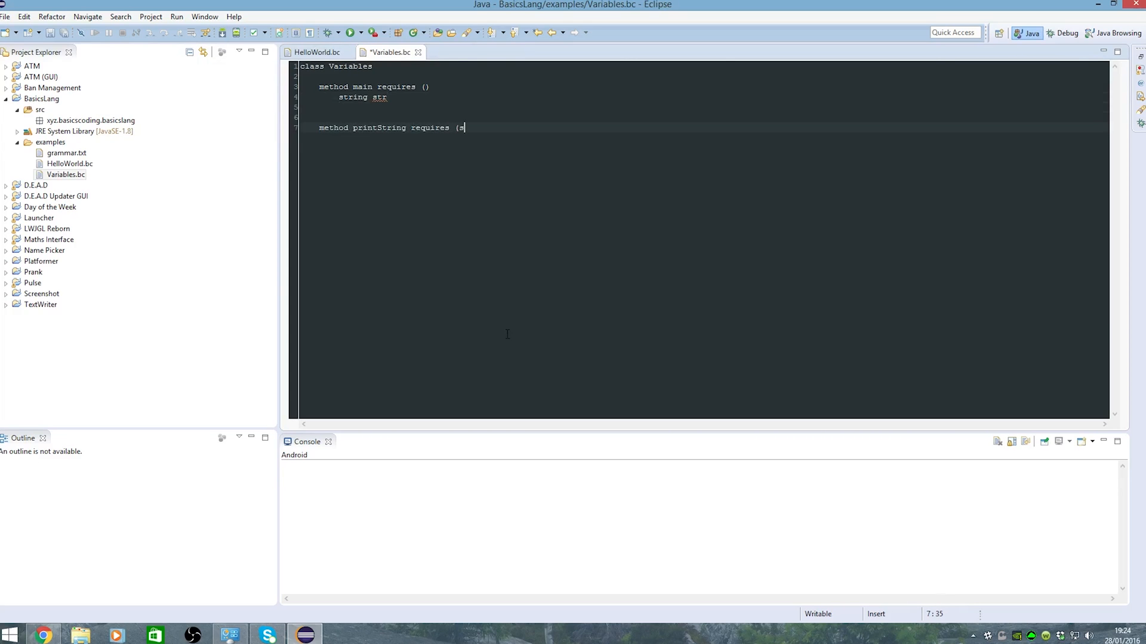
text(string str))
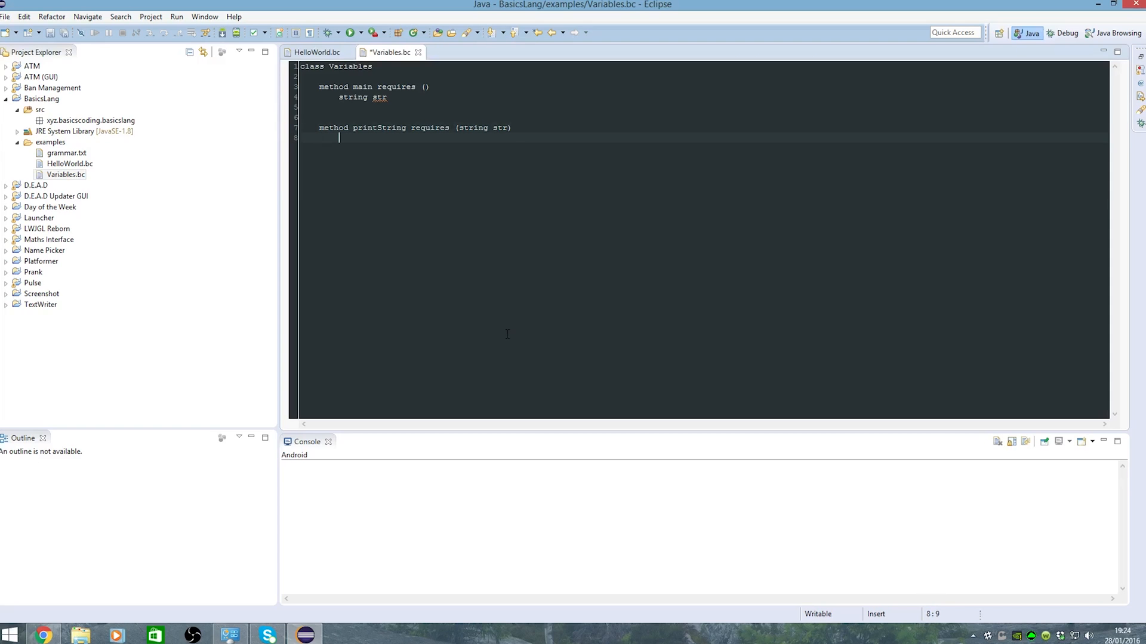
text(print str)
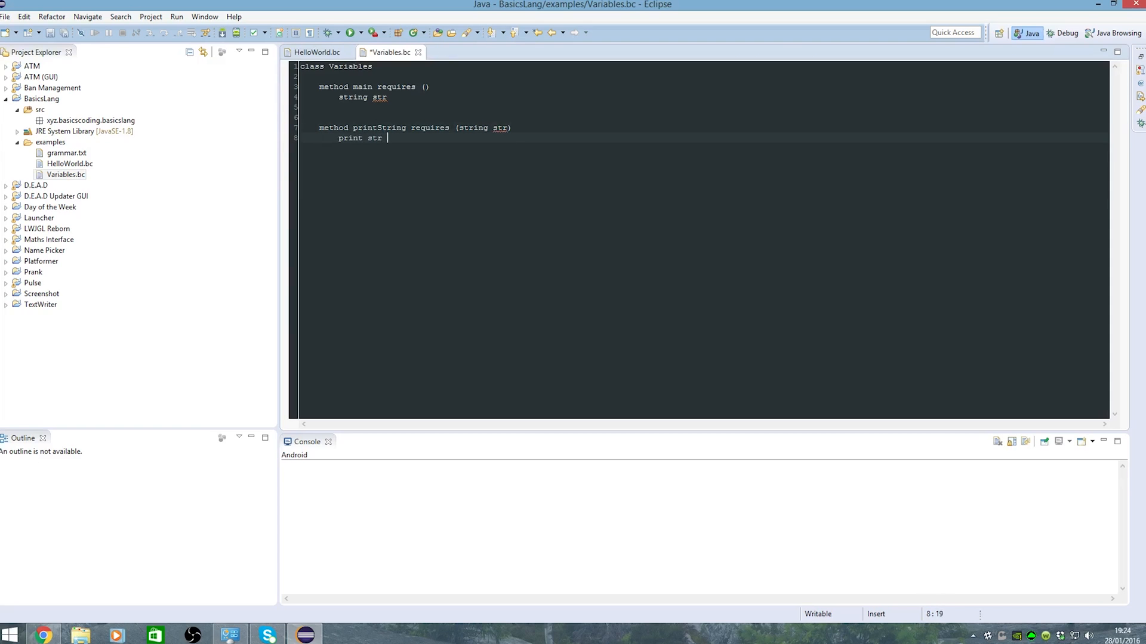
Add method getString requires () returns string, returning "Hello".
click(455, 127)
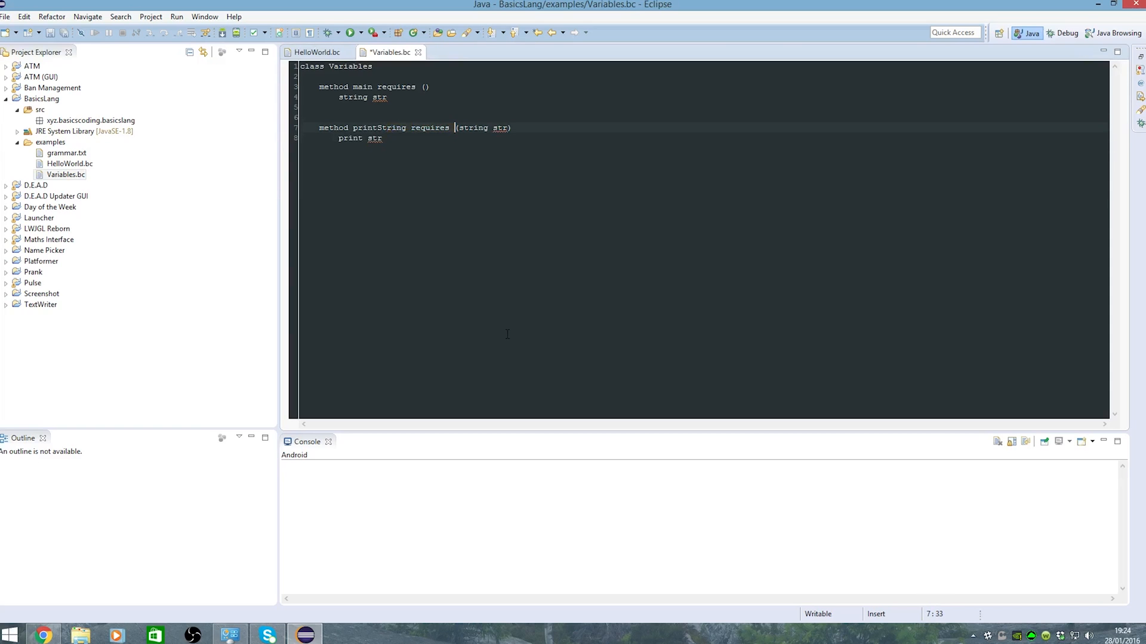
double_click(374, 138)
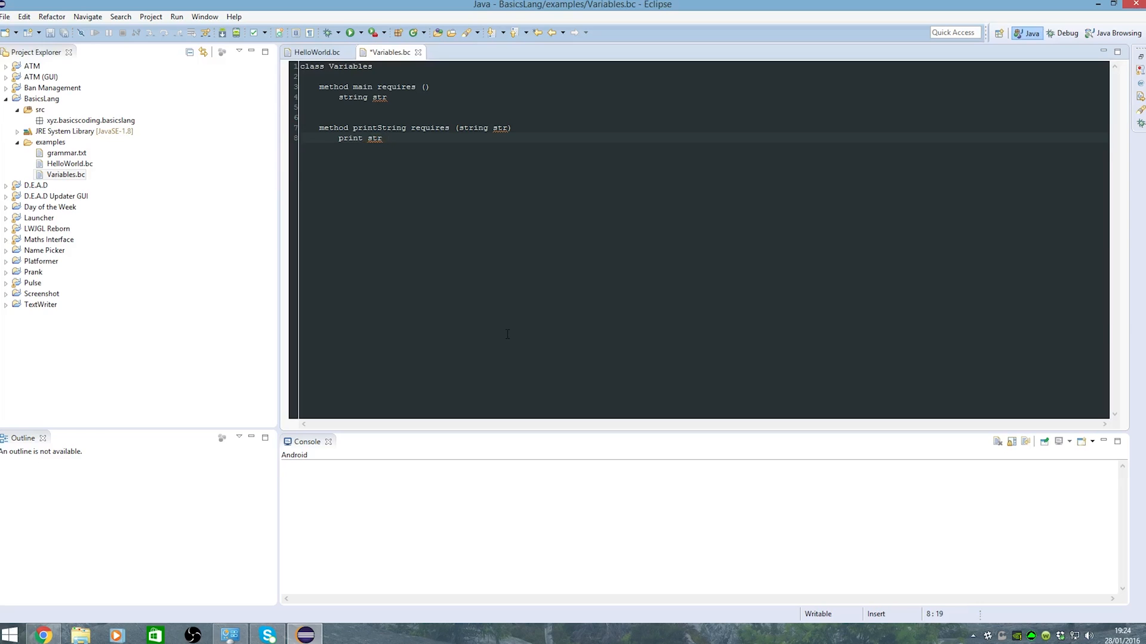
text(method)
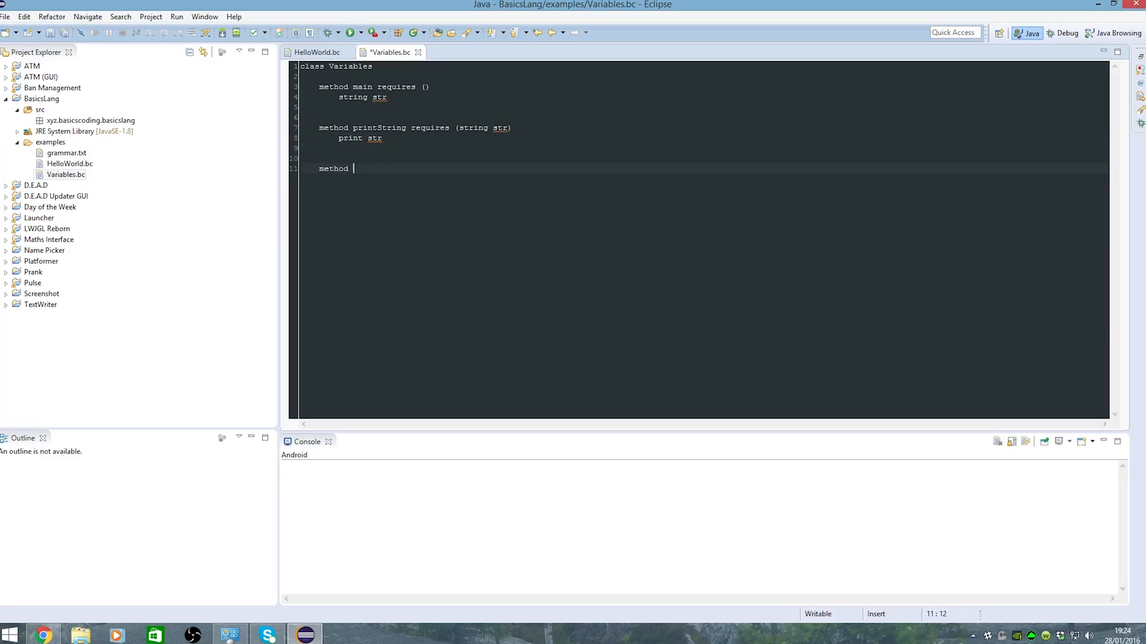
text(getString requires)
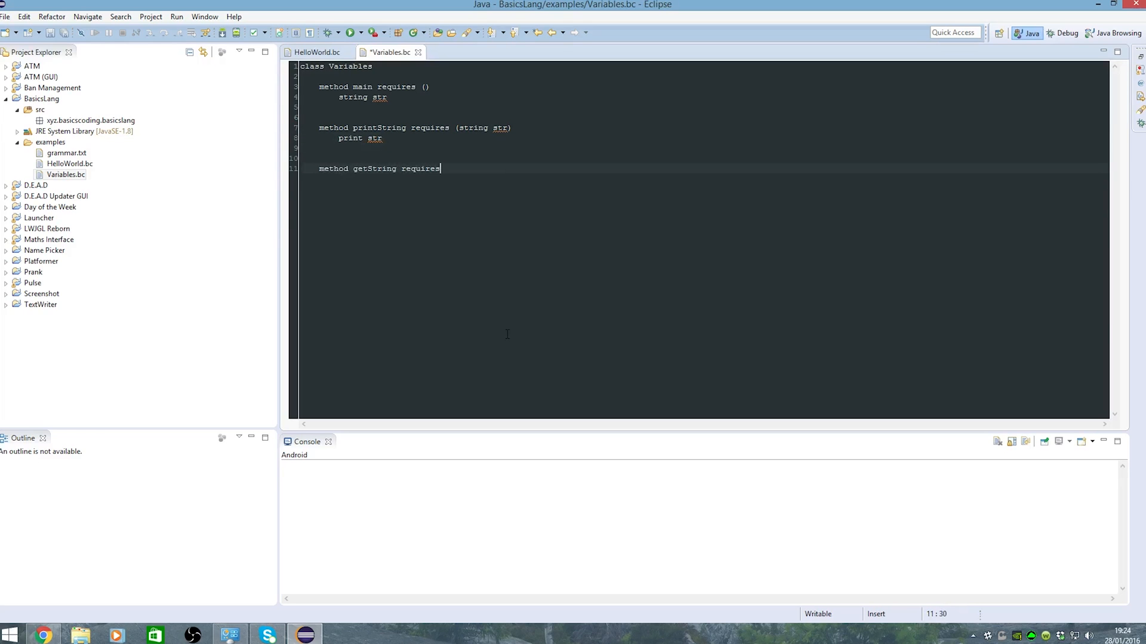
text(())
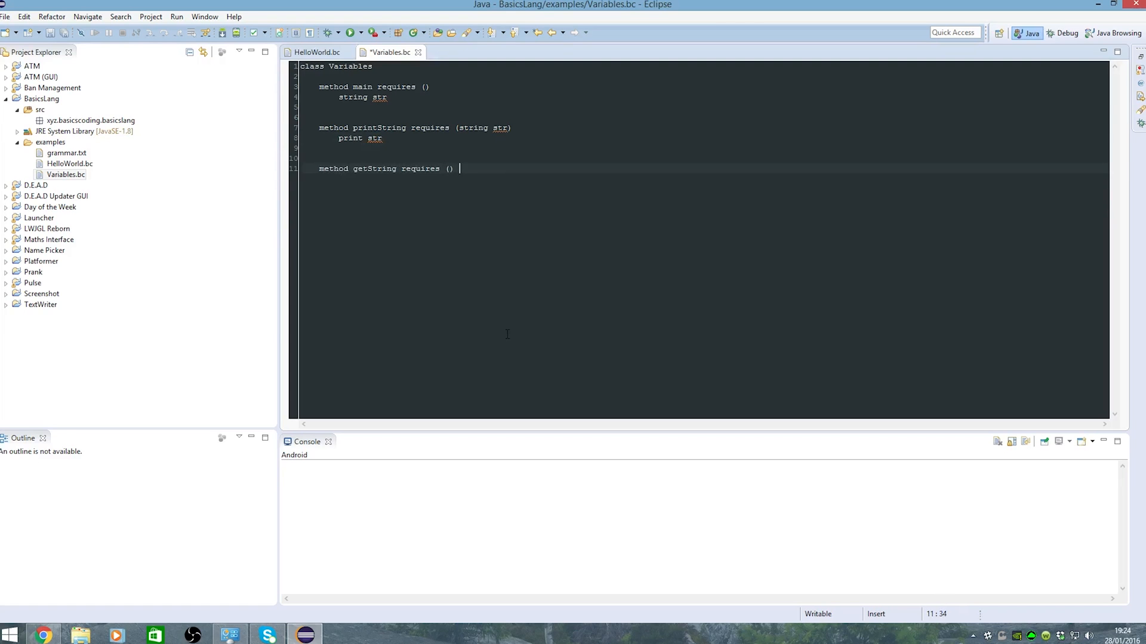
text(returns strin)
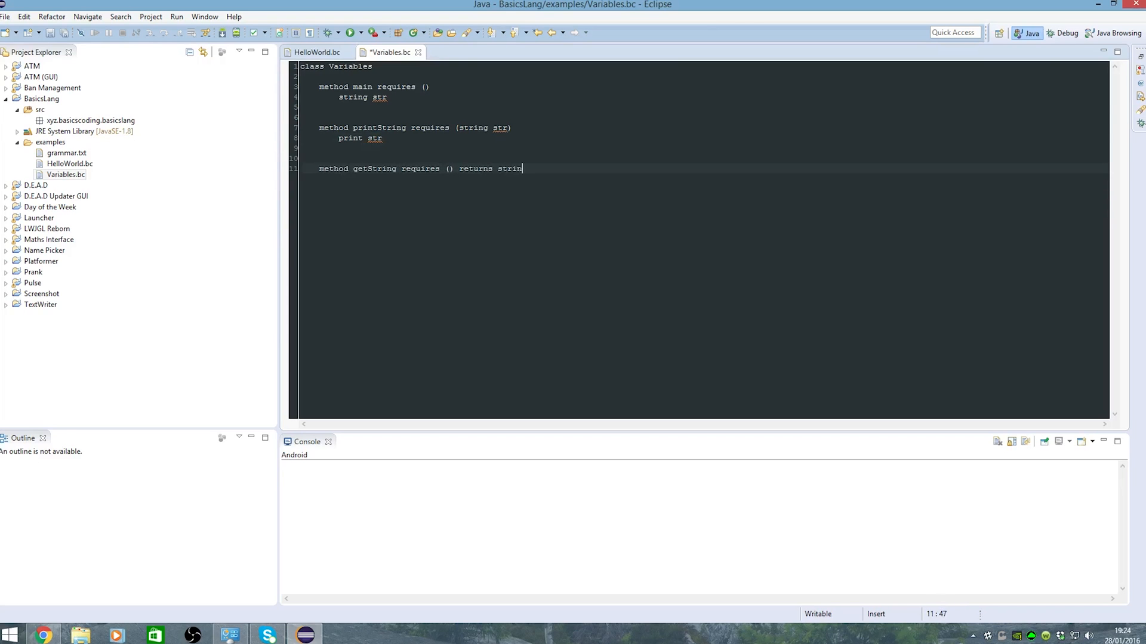
text(retyyu)
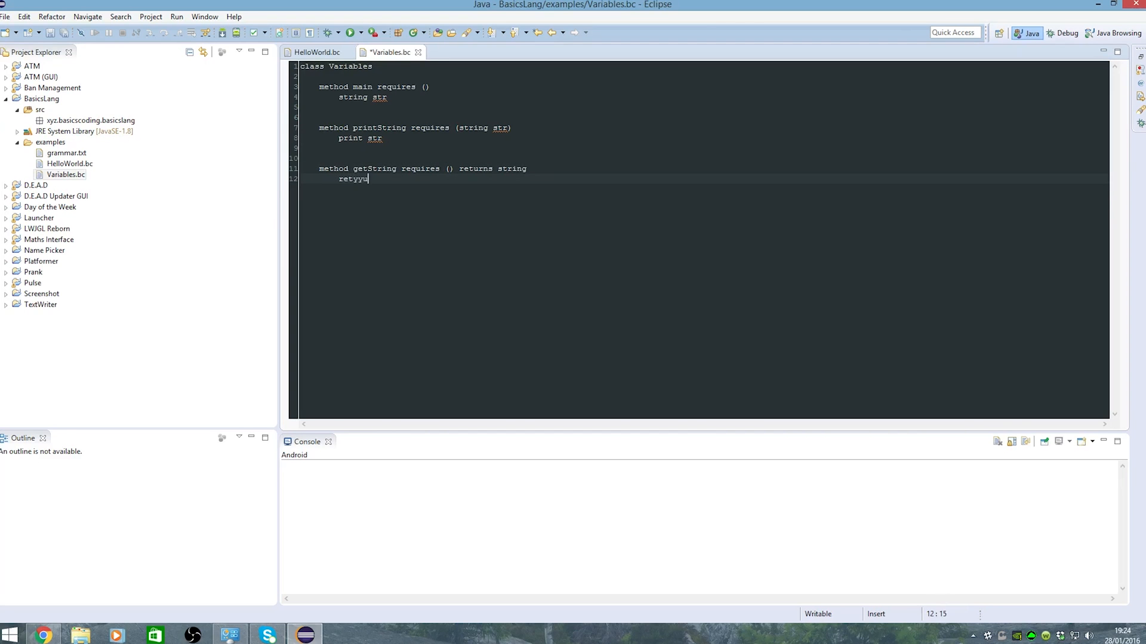
key(BackSpace)
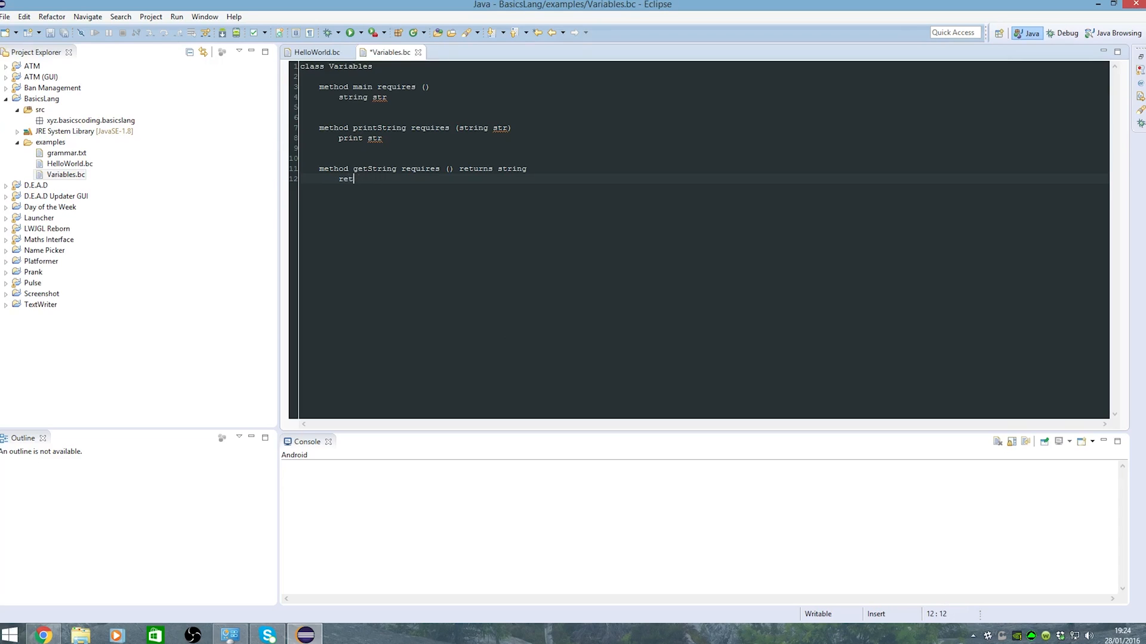
text(urn "Hello")
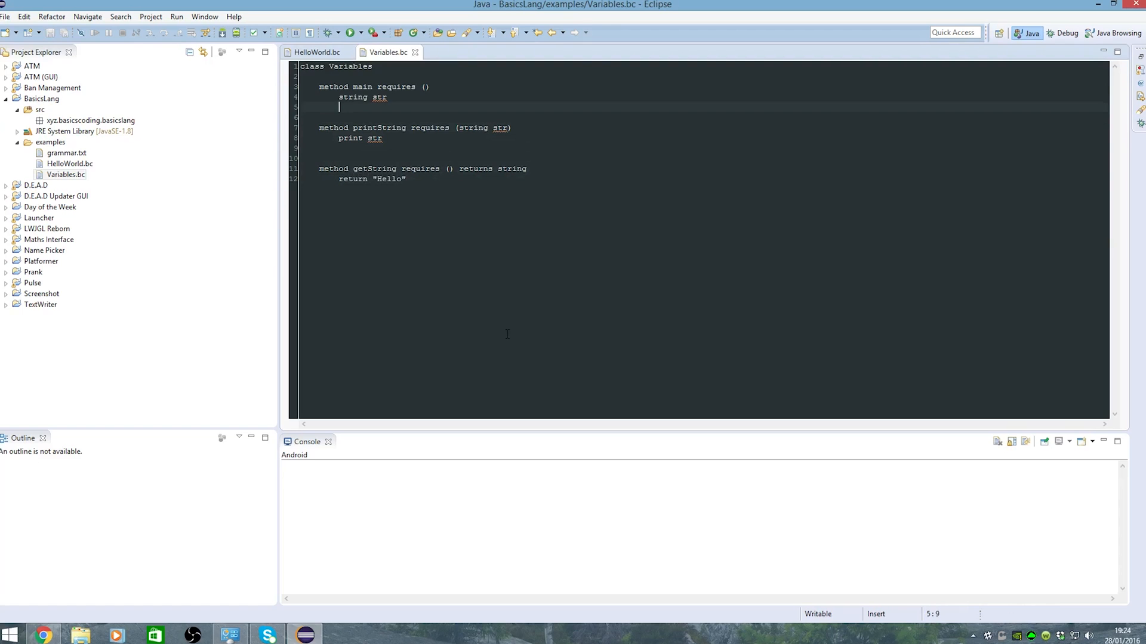
In main, assign str = getString() and call printString(str).
text(=)
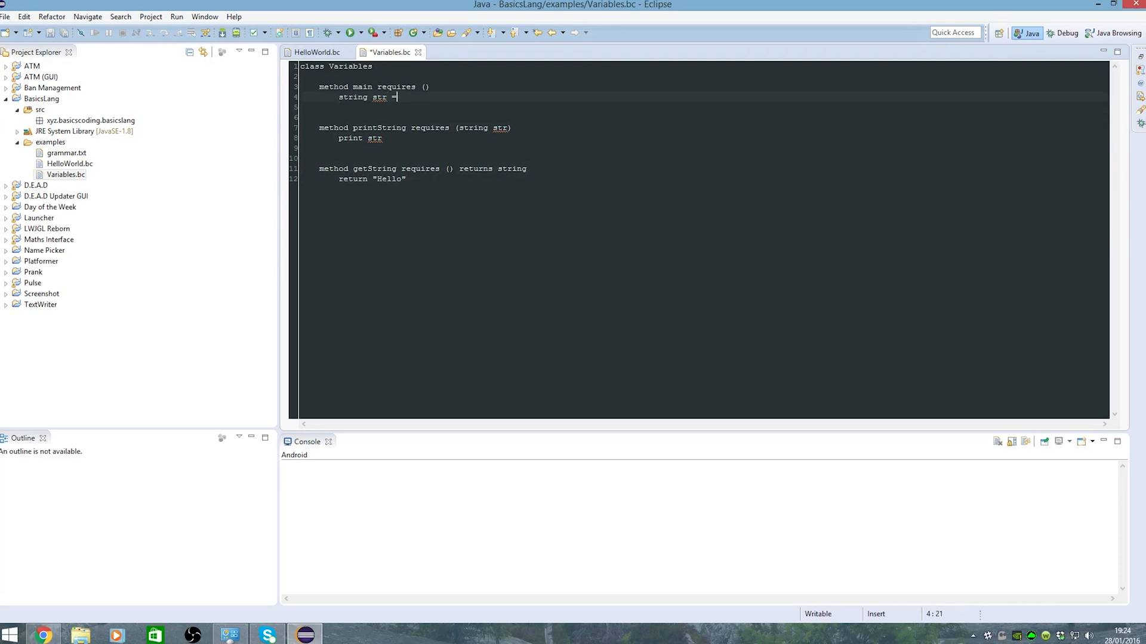
text(getString)
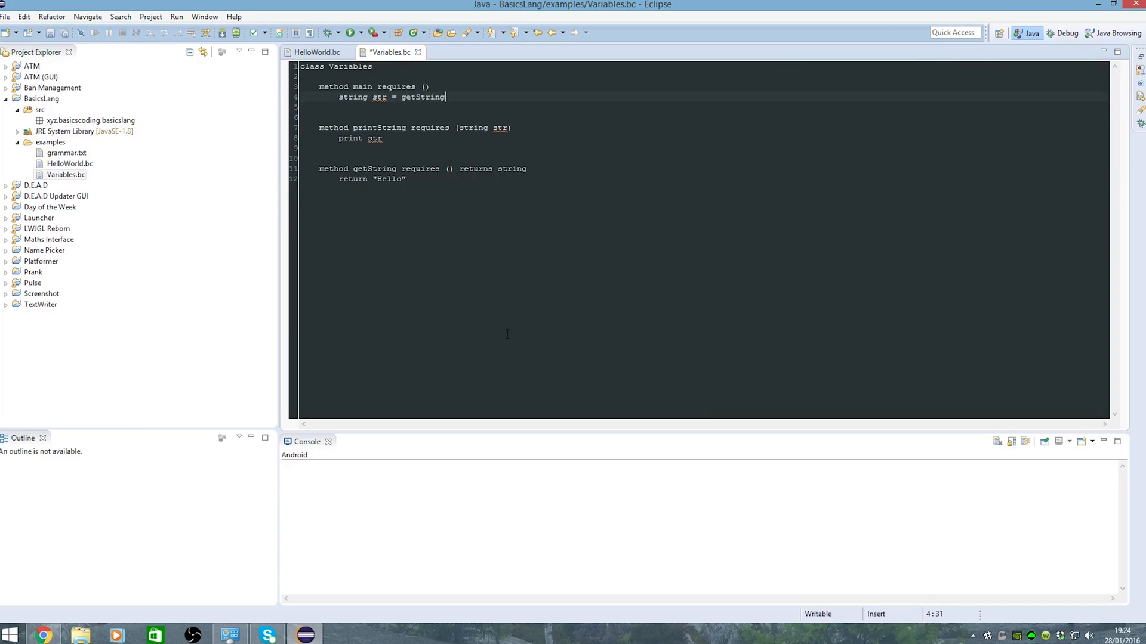
text((0)
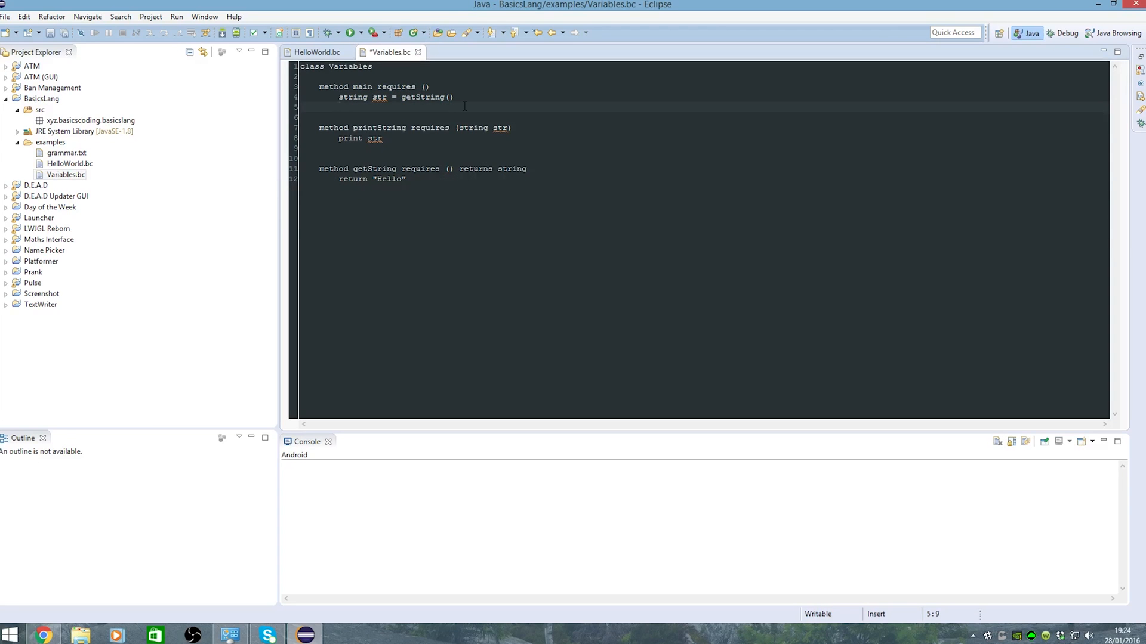
text(printString)
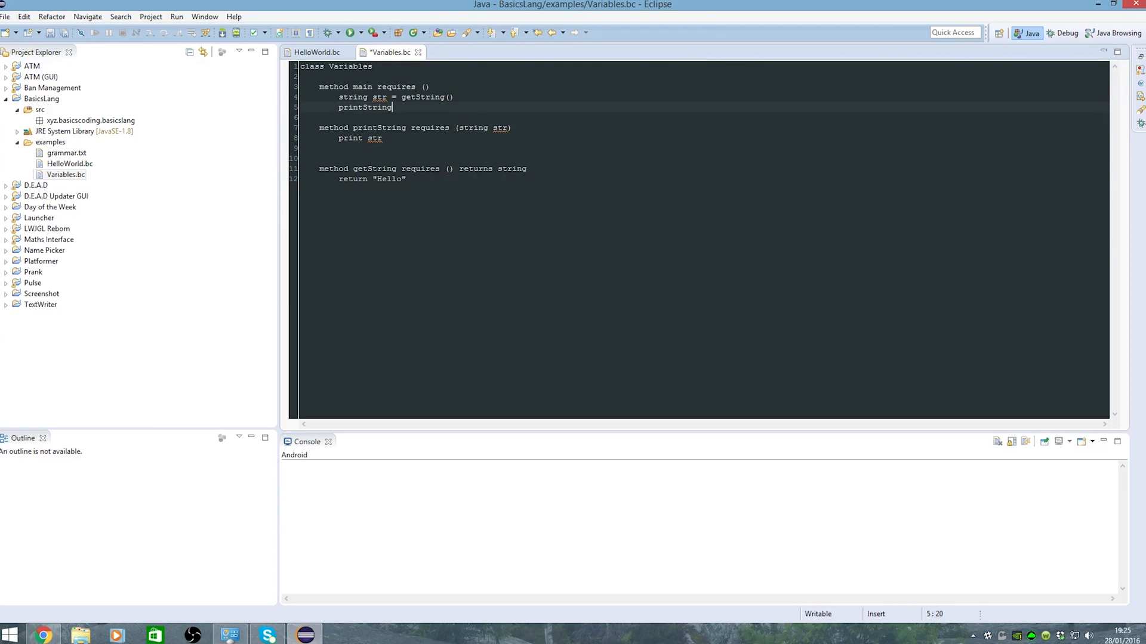
text((str))
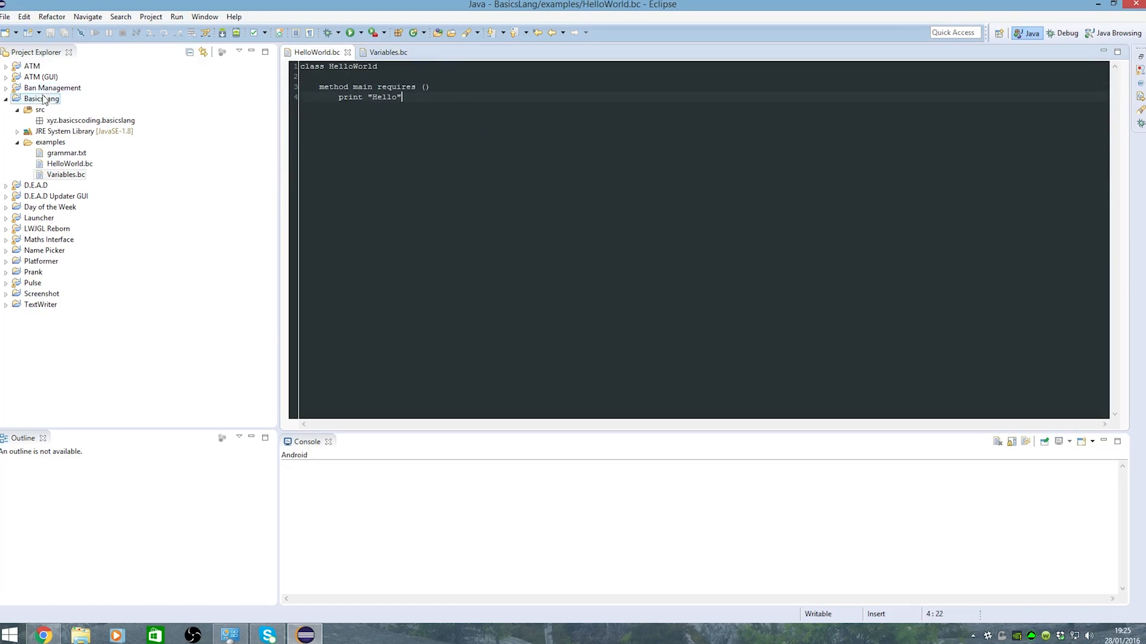
Open grammar.txt from BasicsLang's examples folder in the editor.
double_click(65, 153)
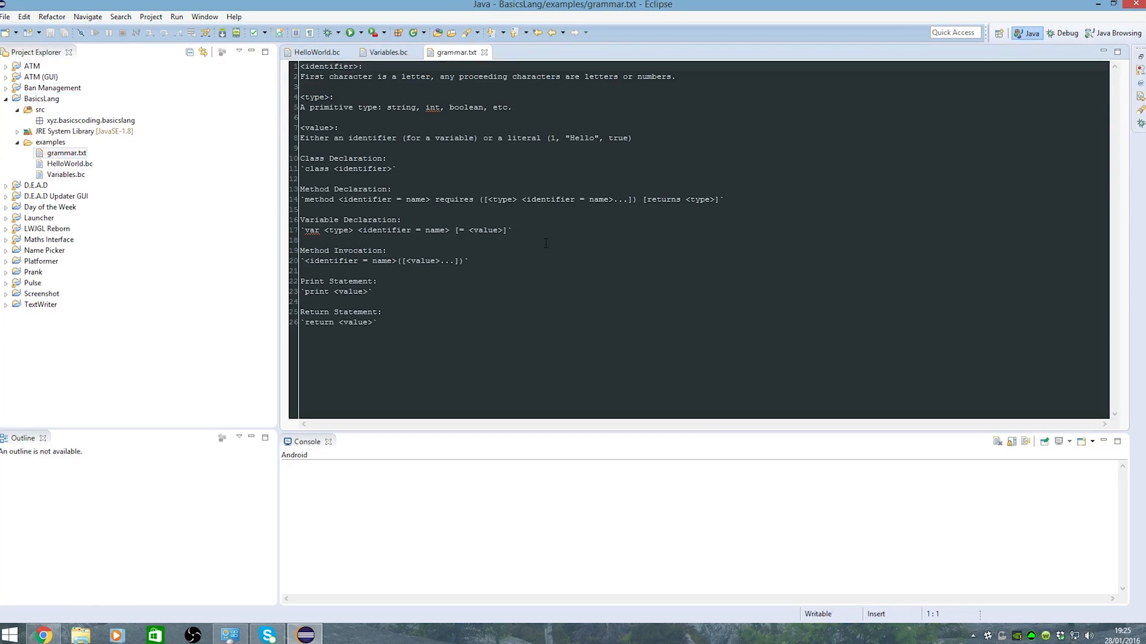